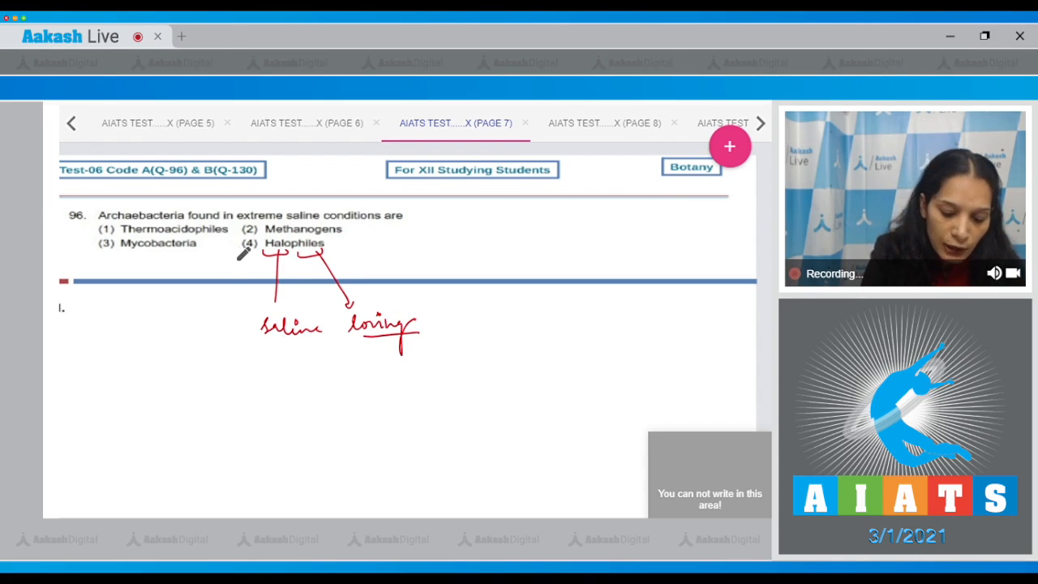
Step: Handwrite 'Ans (4)' in red ink at the right of the question 96 slide
{"action": "left_click_drag", "start_coordinate": [625, 273], "coordinate": [657, 259]}
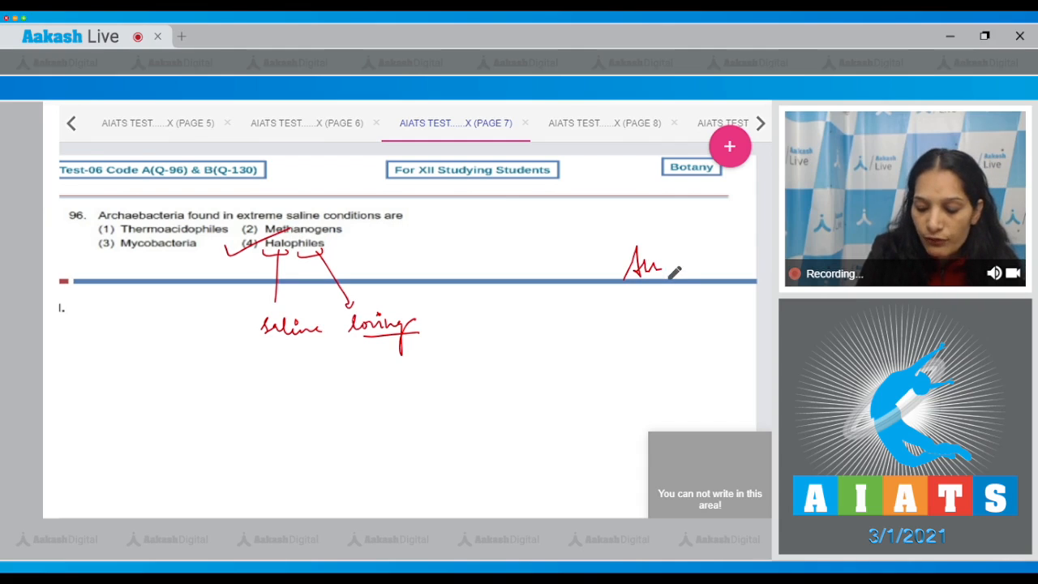
{"action": "left_click_drag", "start_coordinate": [640, 263], "coordinate": [710, 267]}
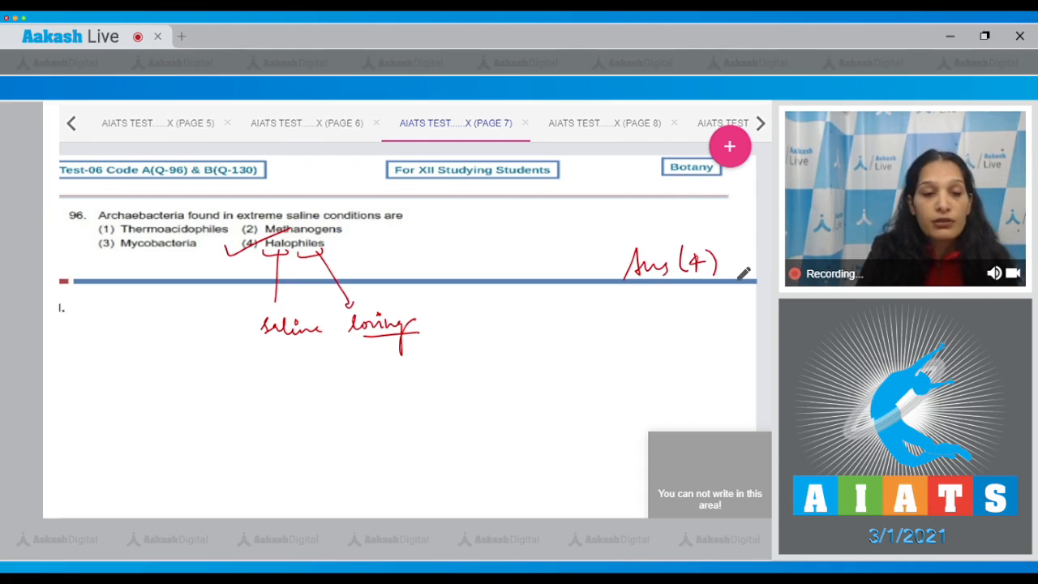
{"action": "mouse_move", "coordinate": [618, 123]}
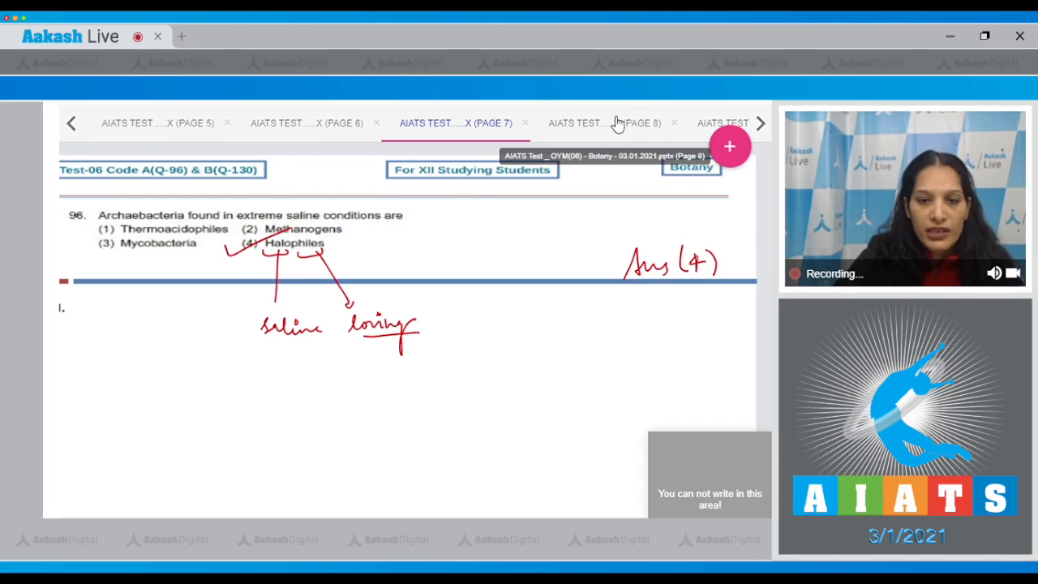
Step: On the PAGE 8 slide, tick option 2, then arrow down from option 3 with the note 'asexual'
{"action": "left_click", "coordinate": [604, 123]}
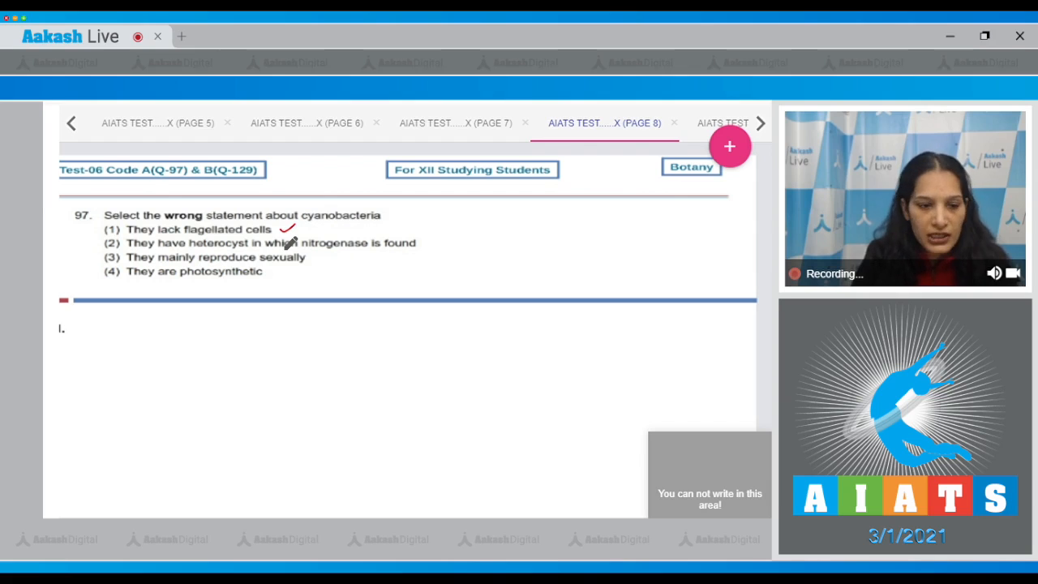
{"action": "left_click_drag", "start_coordinate": [420, 247], "coordinate": [435, 241]}
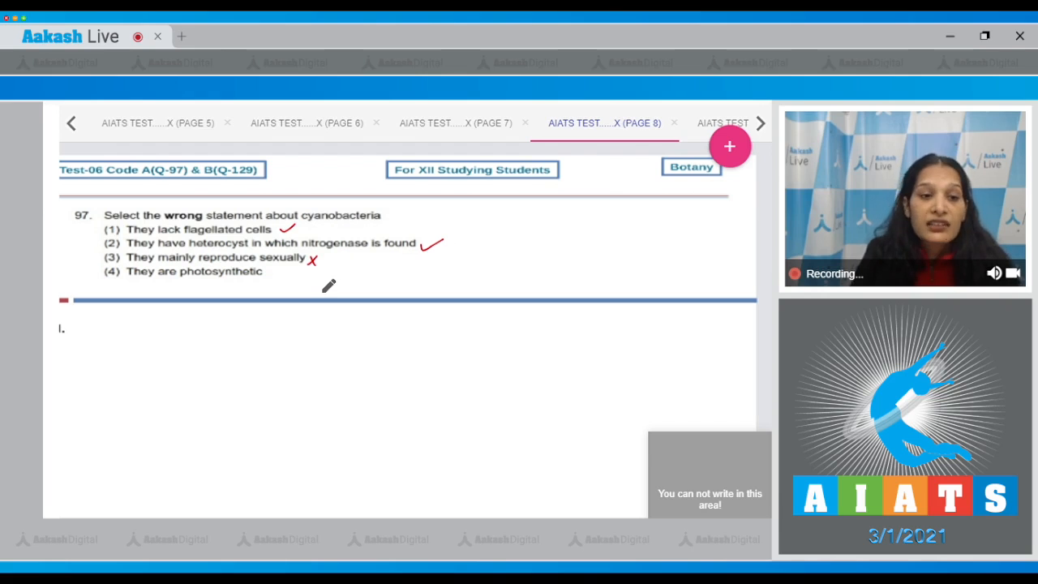
{"action": "left_click_drag", "start_coordinate": [286, 272], "coordinate": [286, 354]}
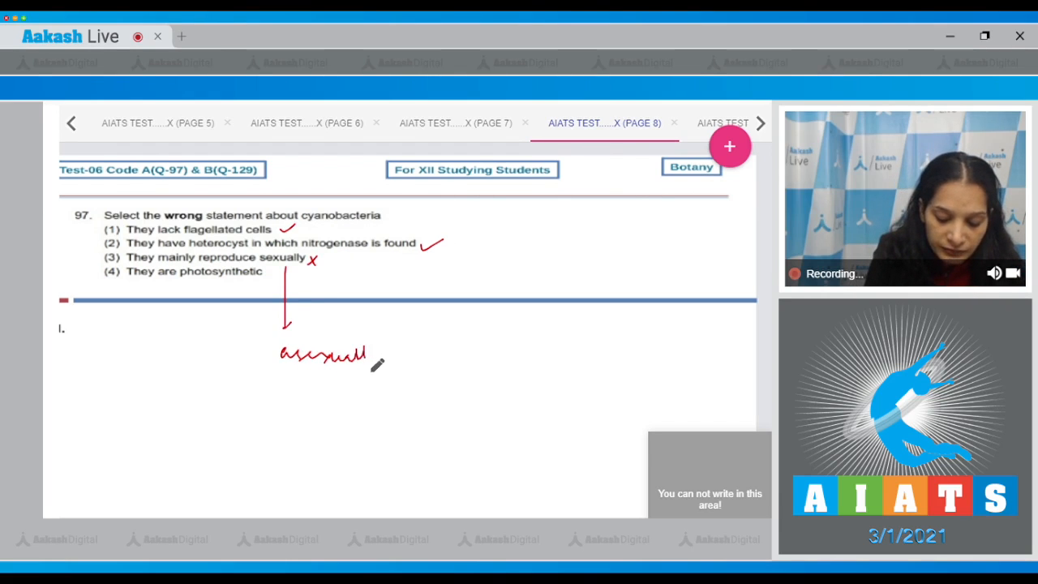
{"action": "left_click_drag", "start_coordinate": [365, 357], "coordinate": [386, 386]}
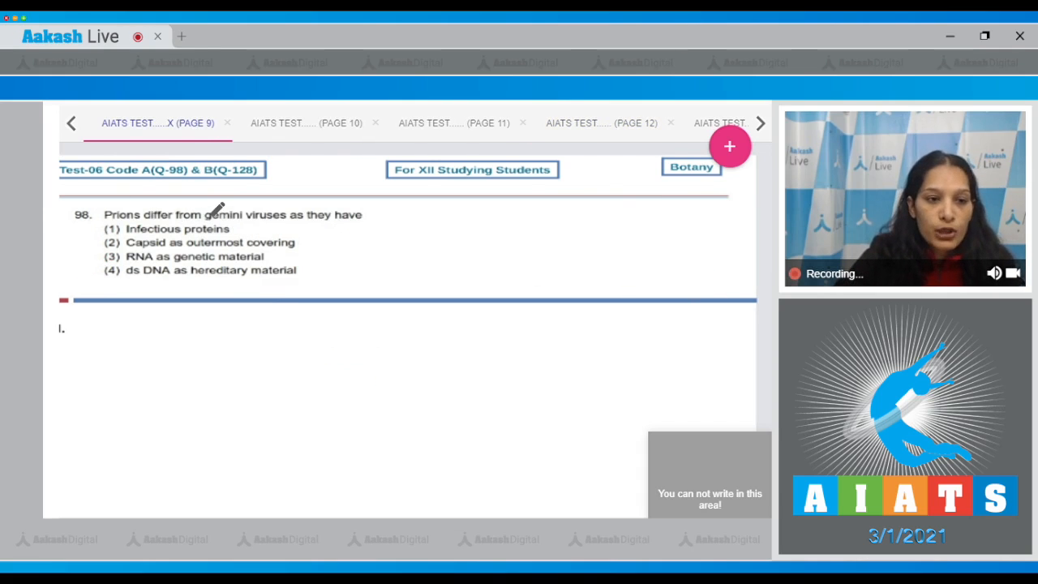
{"action": "mouse_move", "coordinate": [266, 207]}
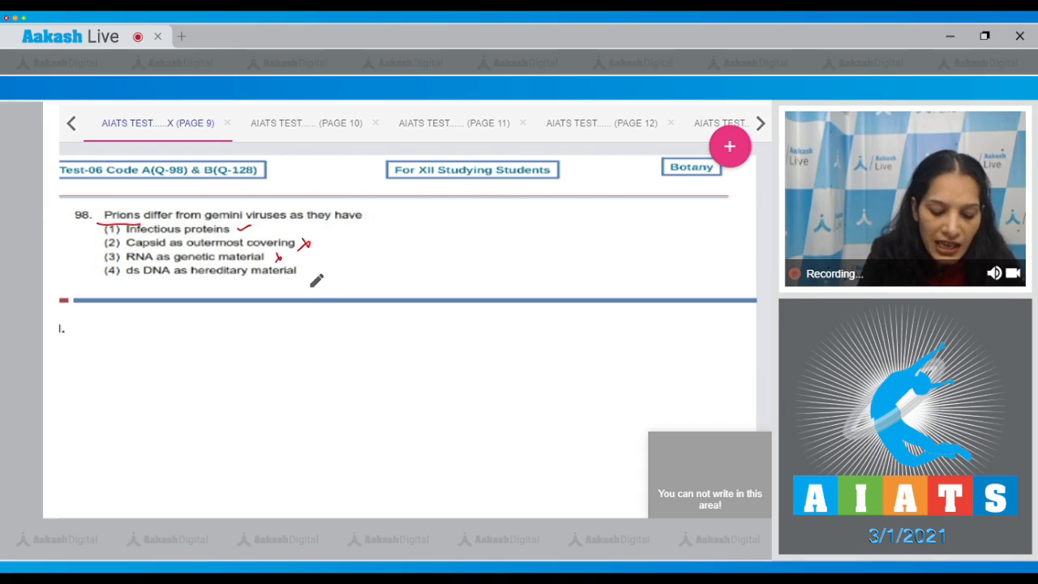
Step: Cross option 4 of the prions question as incorrect
{"action": "left_click", "coordinate": [307, 272]}
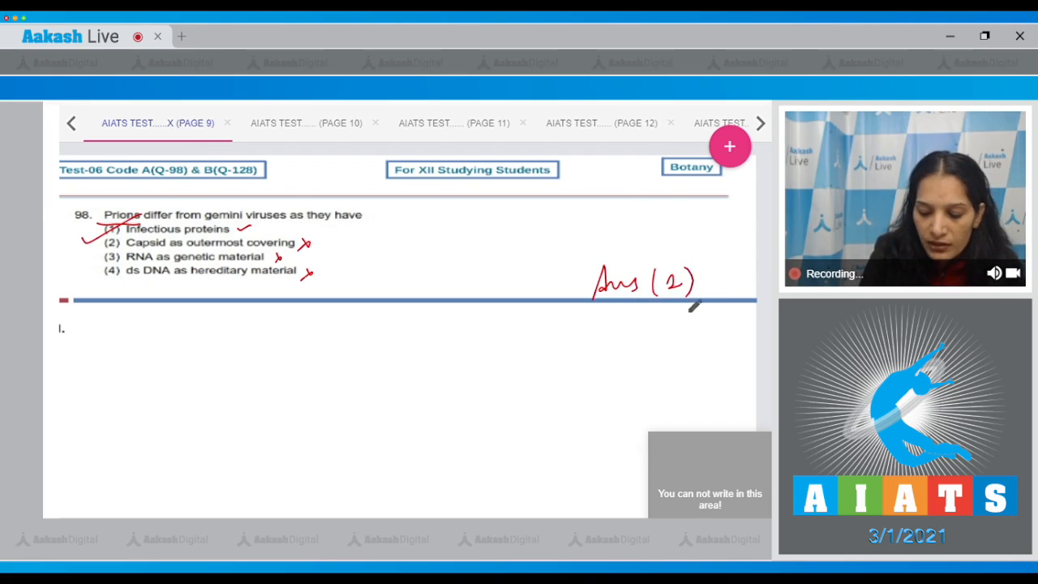
{"action": "mouse_move", "coordinate": [338, 123]}
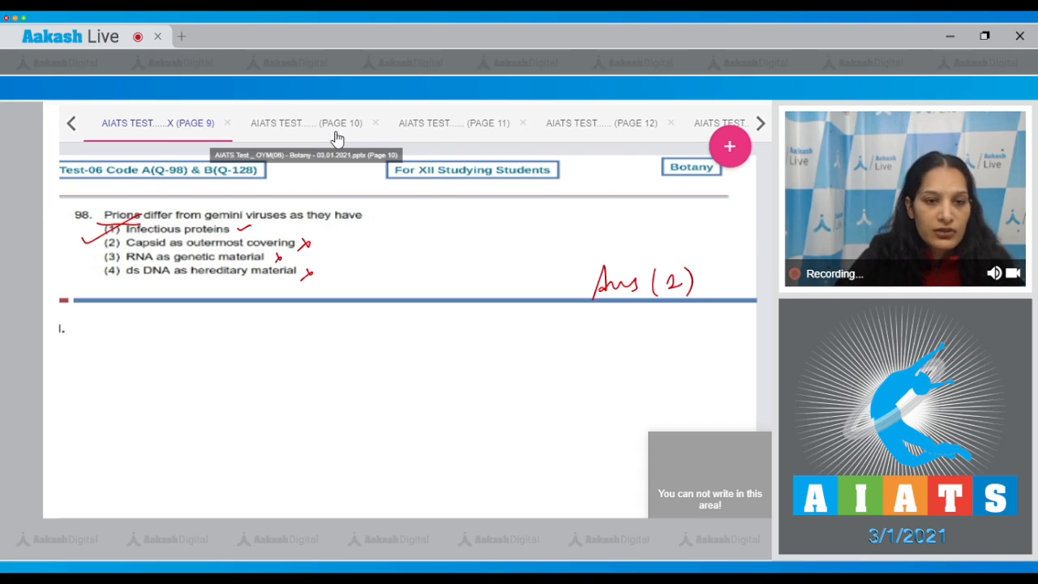
Step: Bring up PAGE 10 for the Mycoplasma question, then move on to PAGE 11
{"action": "left_click", "coordinate": [305, 124]}
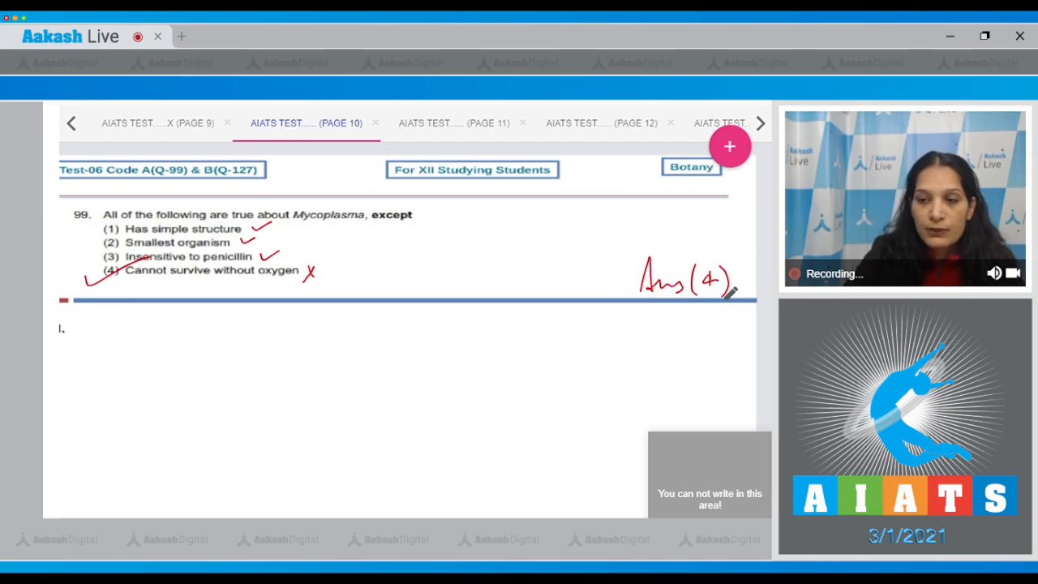
{"action": "left_click", "coordinate": [454, 123]}
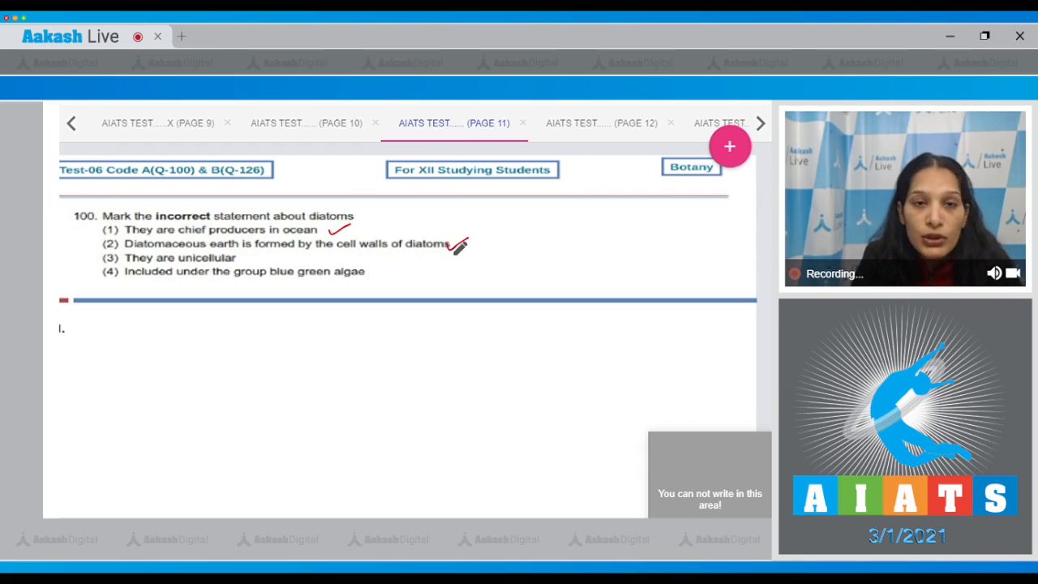
Step: Tick option 2 of the diatom question and cross out option 4 as incorrect
{"action": "left_click_drag", "start_coordinate": [252, 259], "coordinate": [276, 257]}
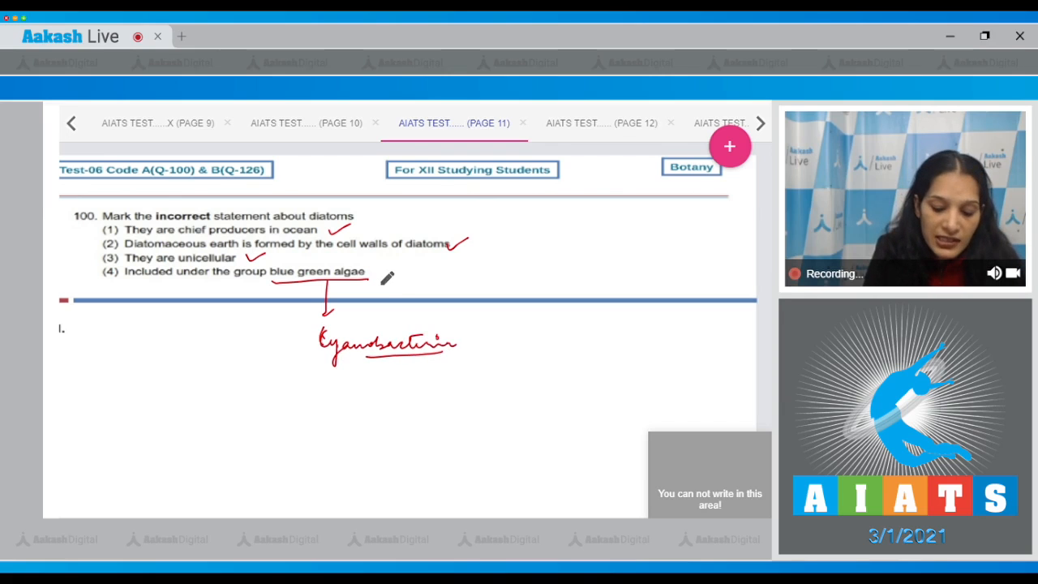
{"action": "left_click_drag", "start_coordinate": [81, 268], "coordinate": [381, 276]}
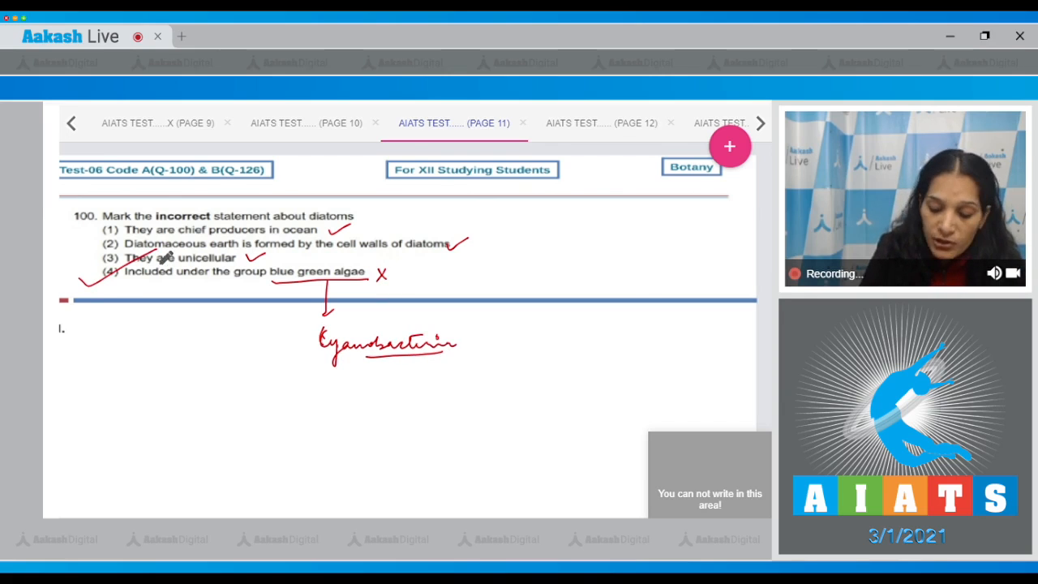